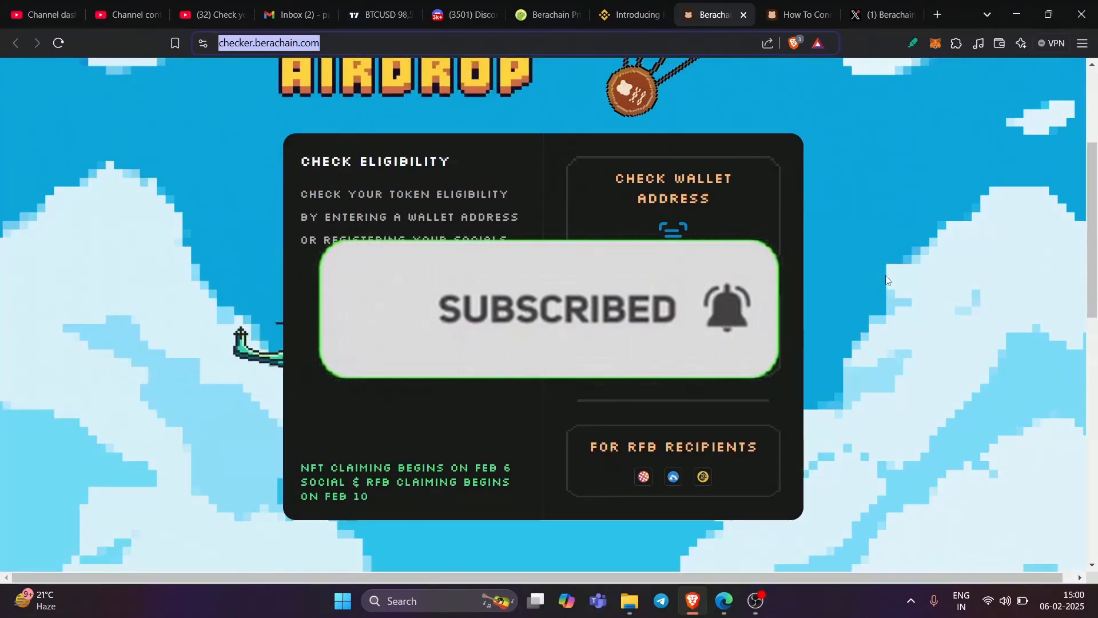
Go to the 'How To Connect' guide and scroll to the Mainnet RPC table (chain ID 80094, BERA)
scroll(down, 3)
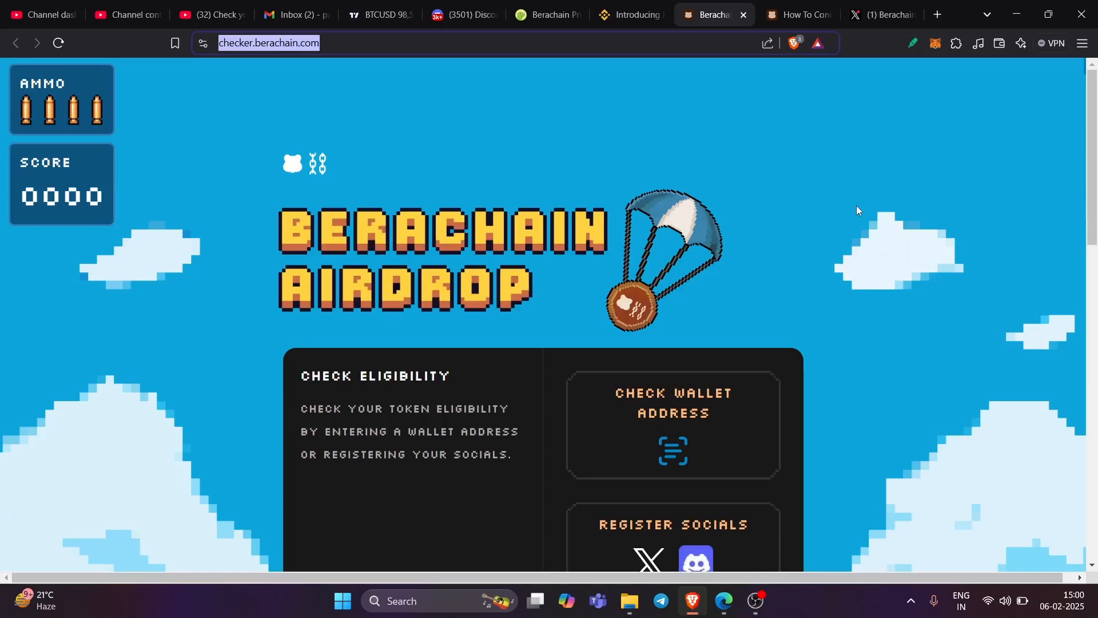
mouse_move(916, 194)
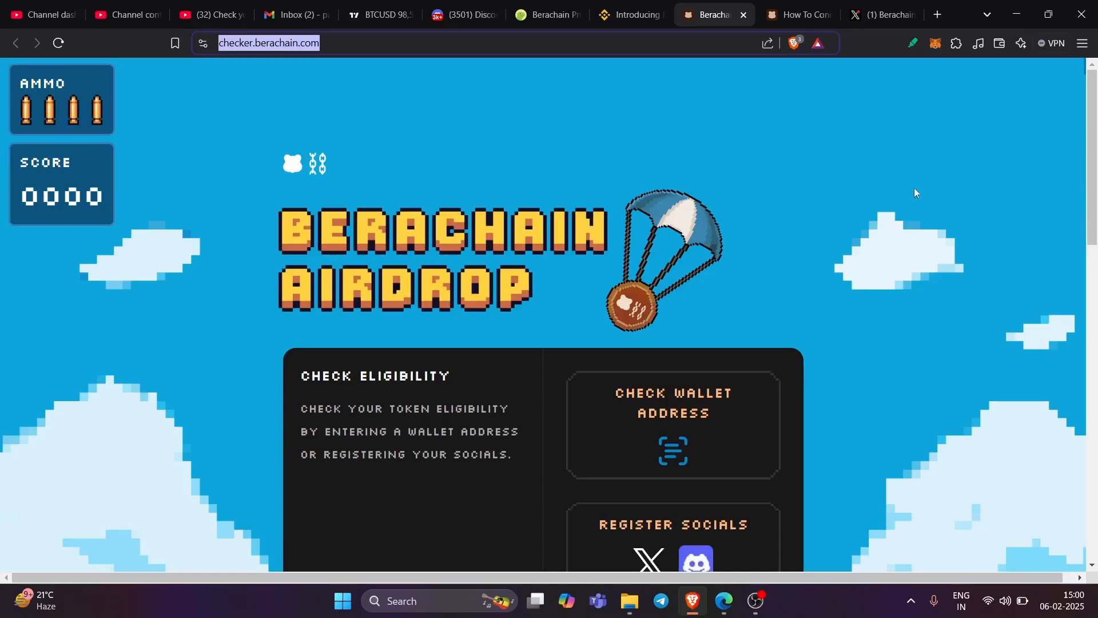
click(795, 14)
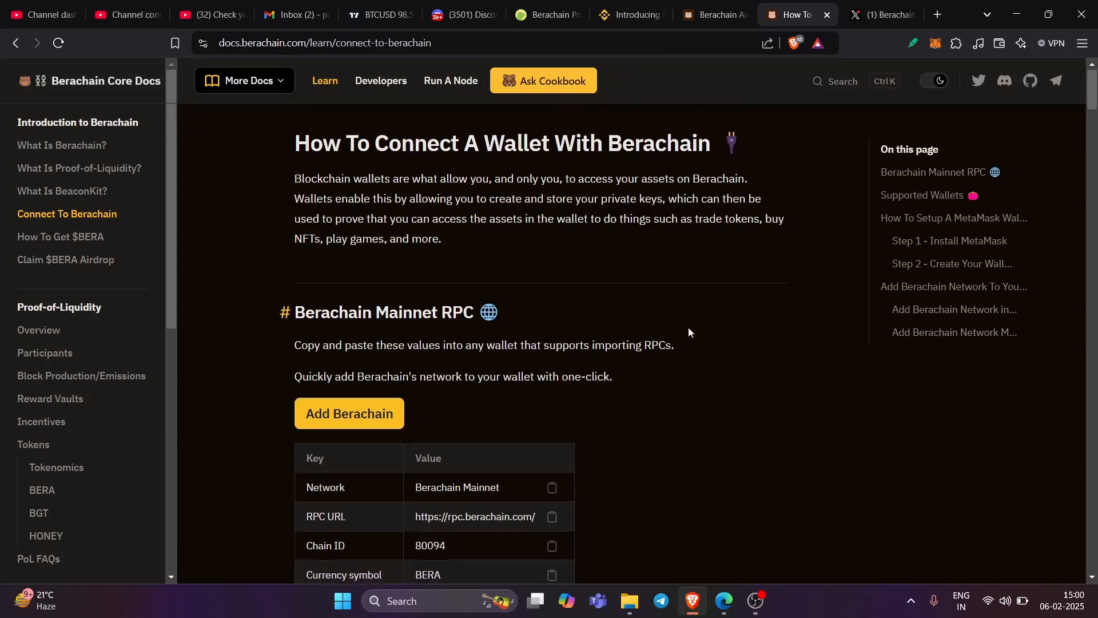
scroll(down, 3)
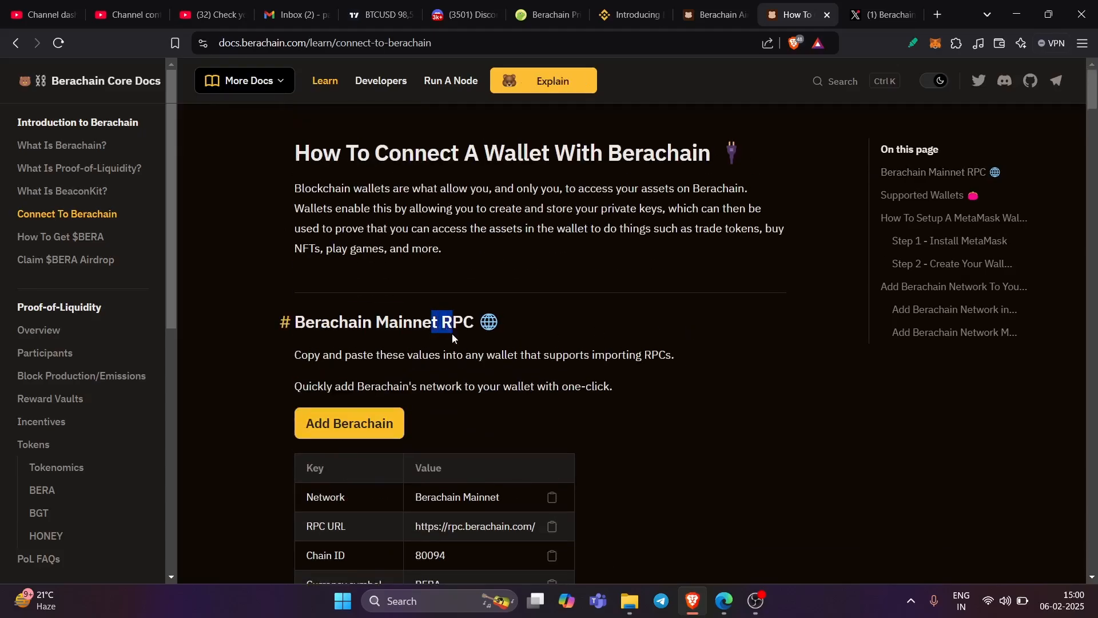
scroll(down, 3)
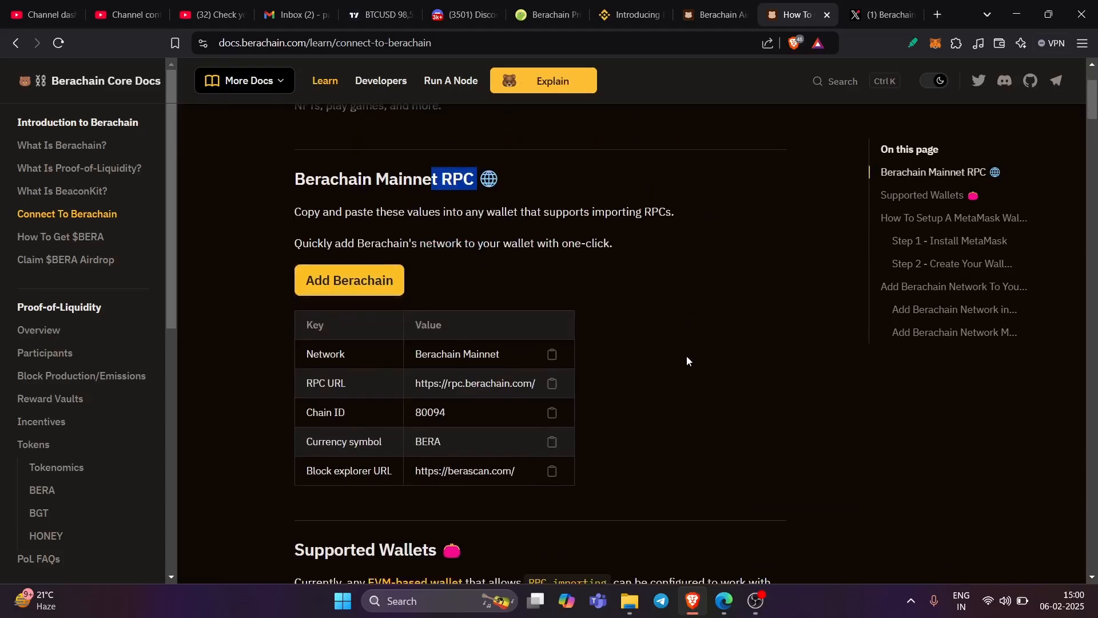
mouse_move(369, 286)
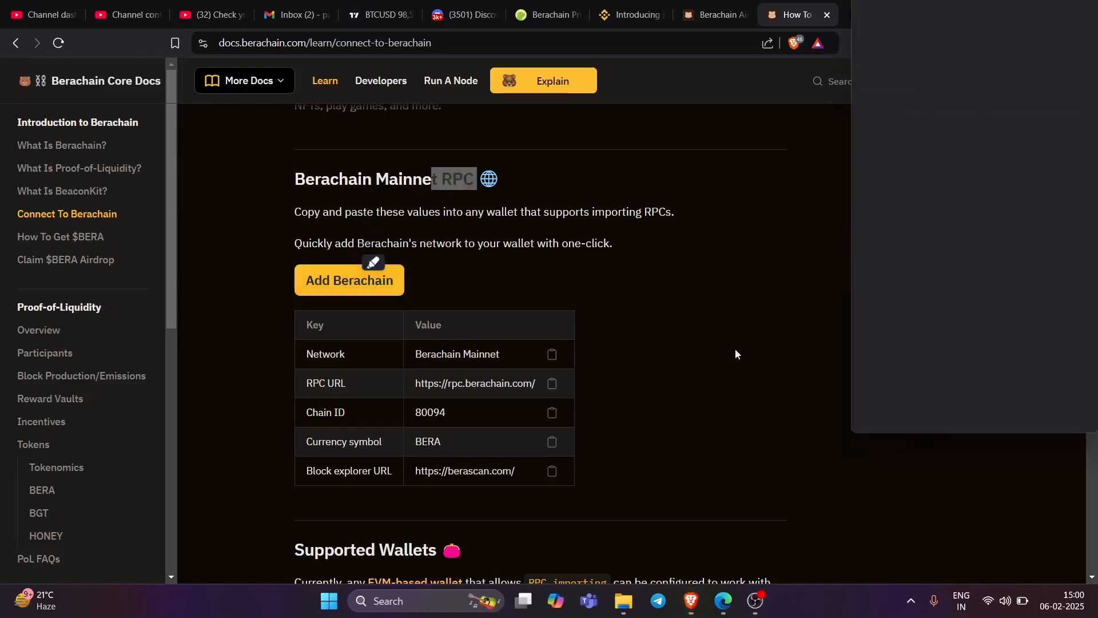
Try adding Berachain Mainnet via the docs button, approve, then cancel after the connection error
click(349, 280)
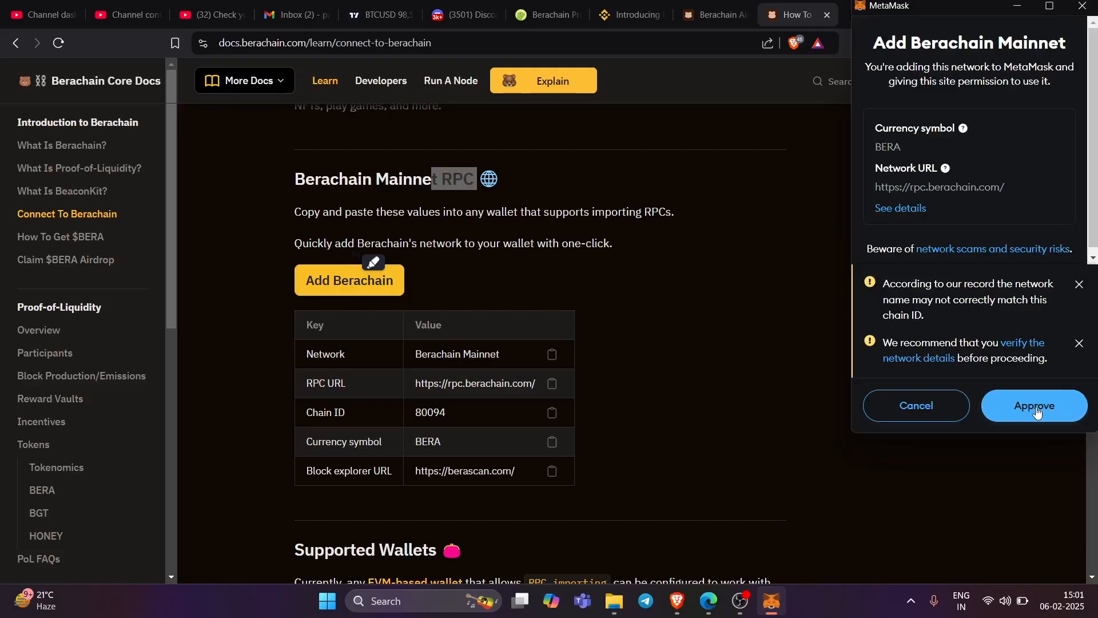
click(1033, 405)
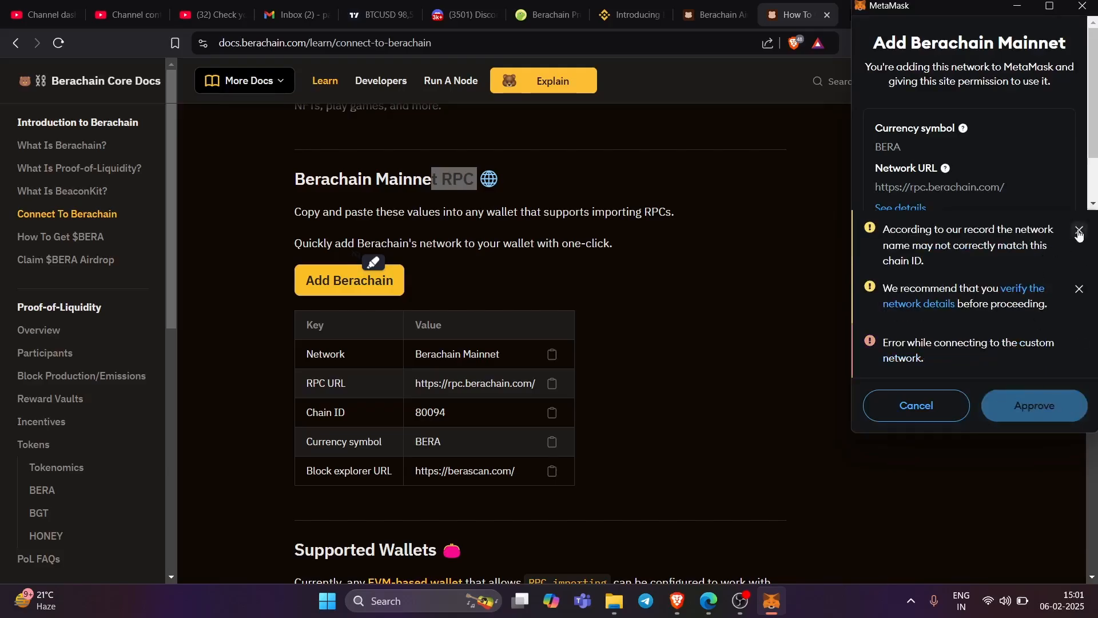
click(1077, 231)
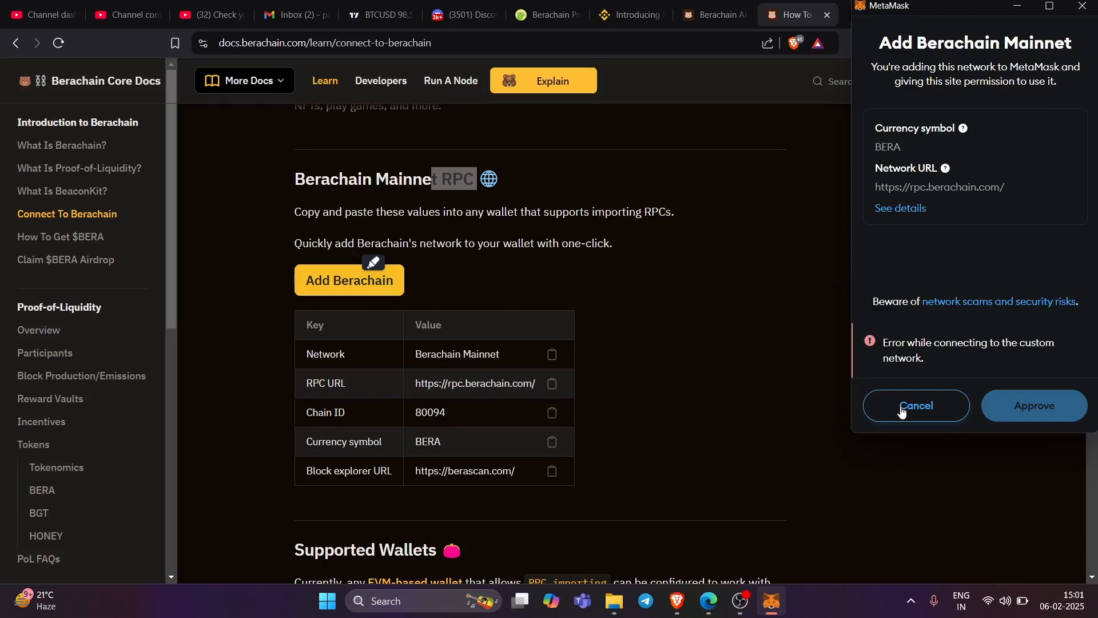
click(915, 405)
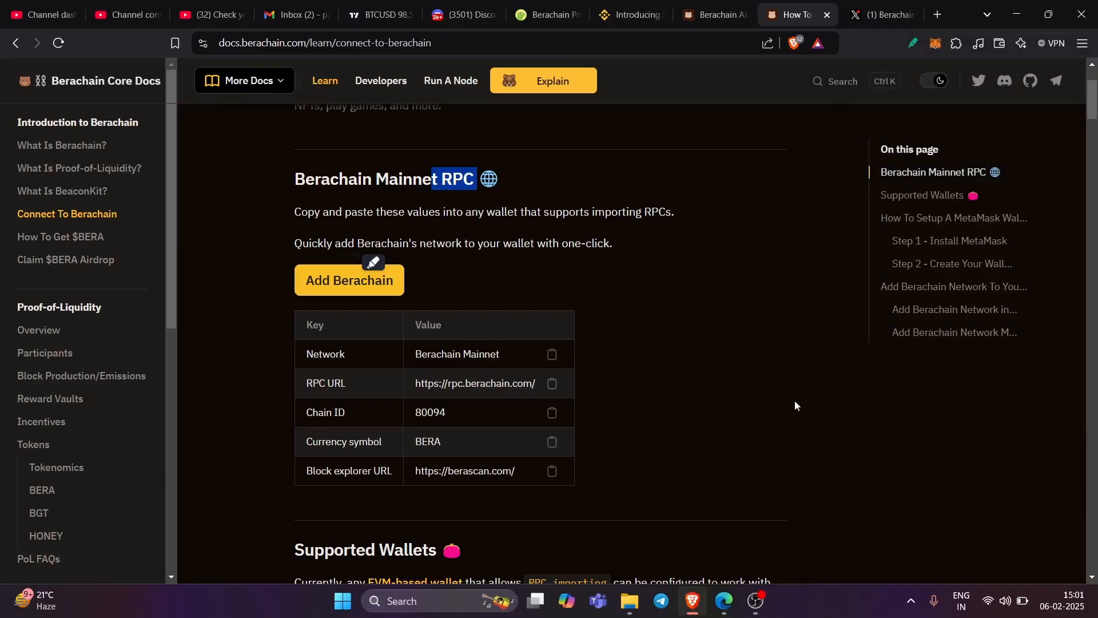
mouse_move(723, 606)
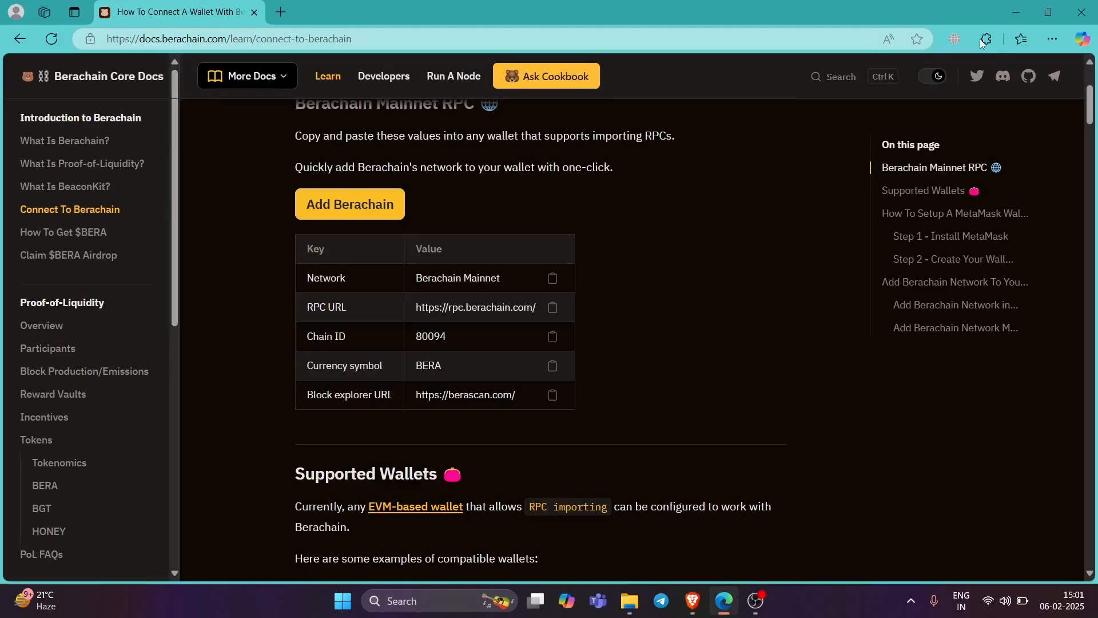
Open MetaMask from Edge's extensions, show its network list and choose to add a custom network
click(985, 38)
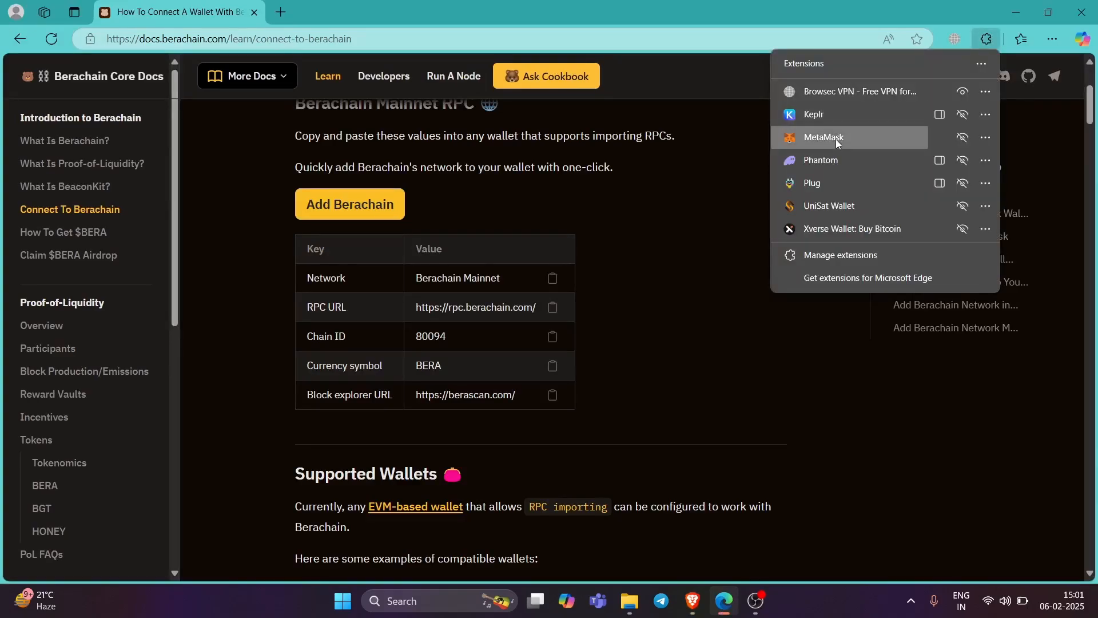
click(824, 138)
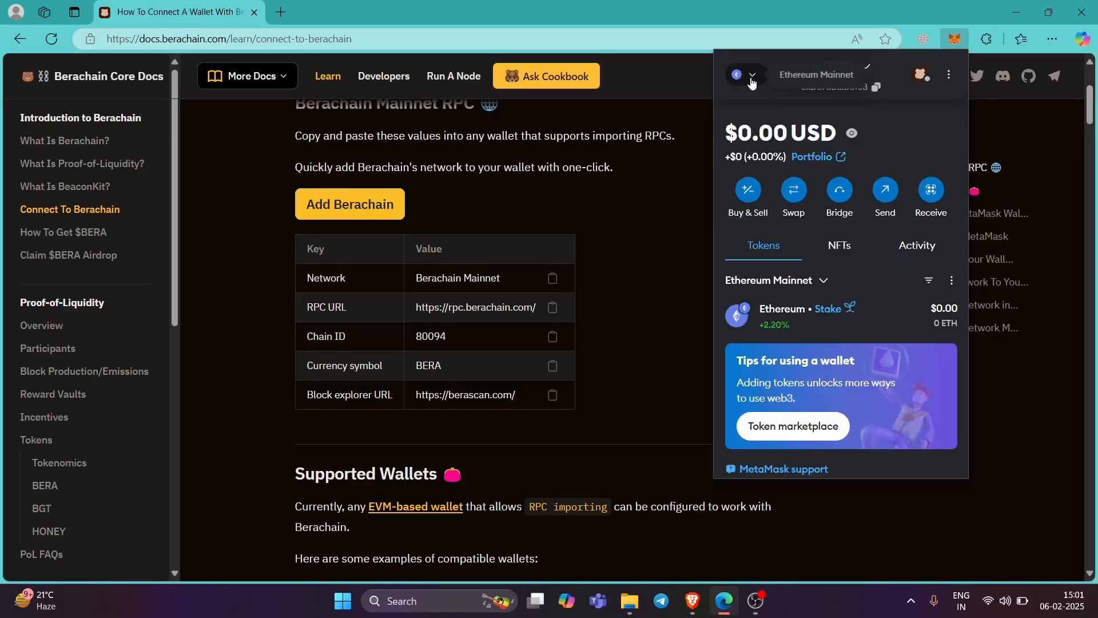
click(751, 78)
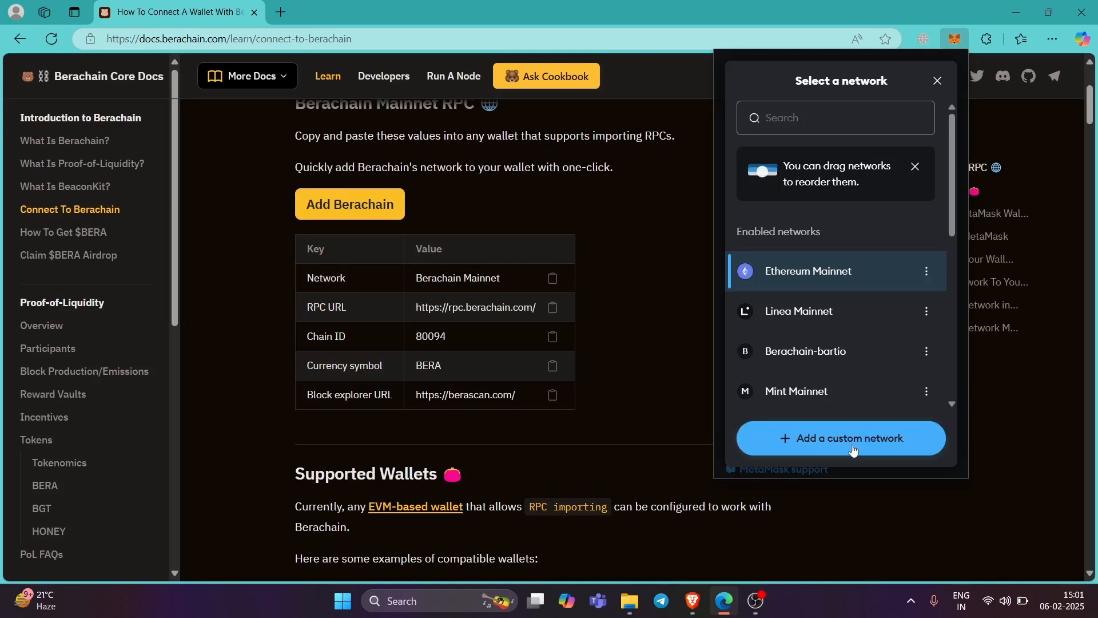
click(839, 437)
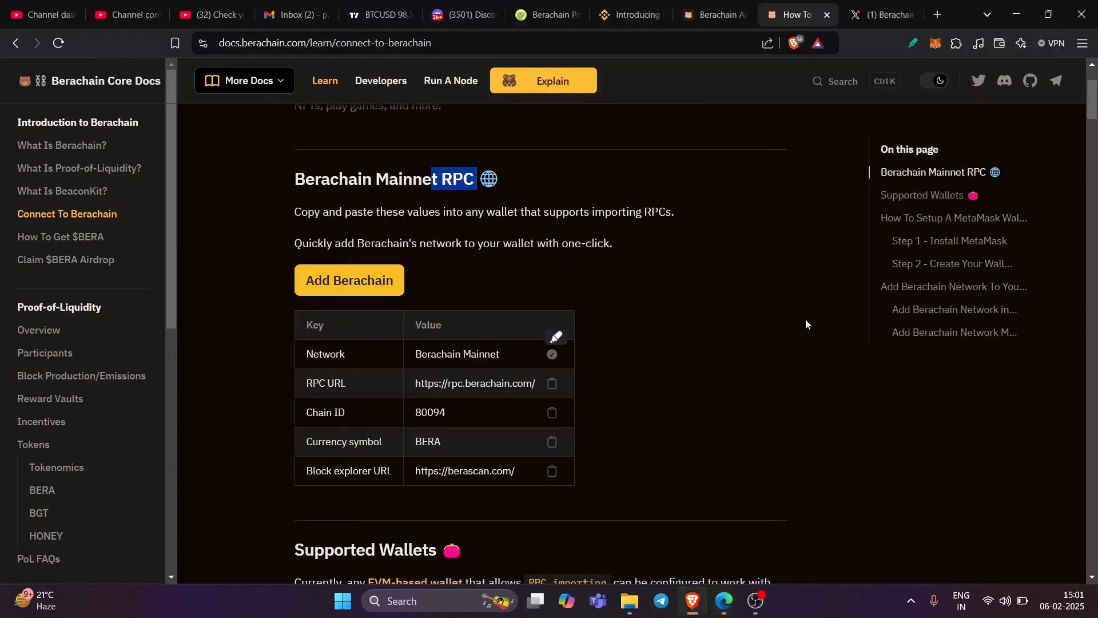
Copy RPC URL rpc.berachain.com, chain ID 80094 and symbol BERA into the form, then add an explorer URL
click(349, 280)
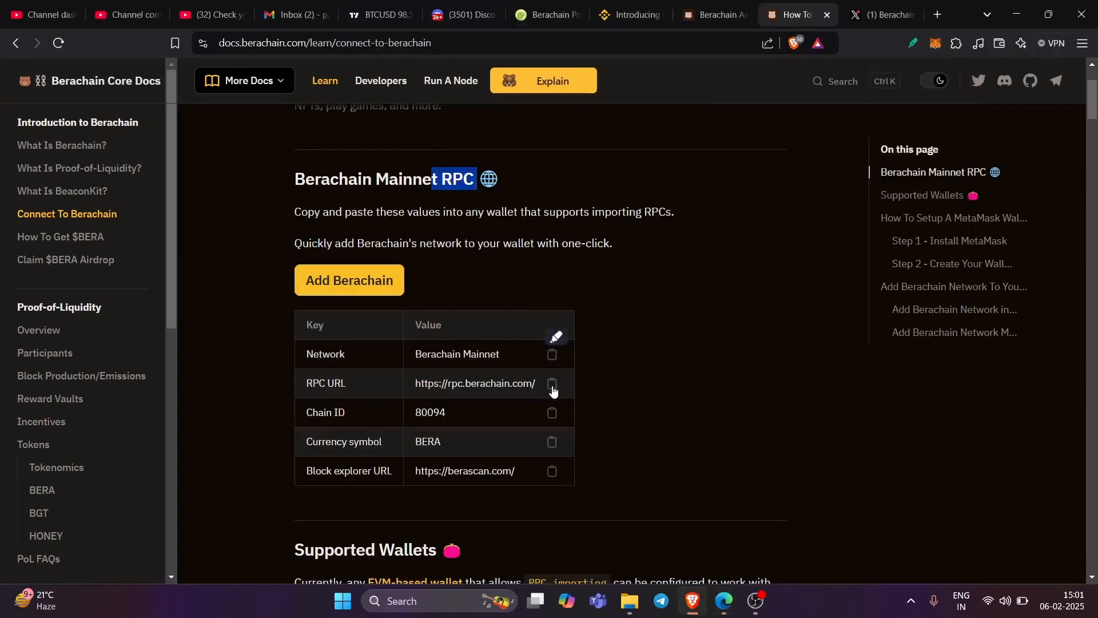
click(349, 280)
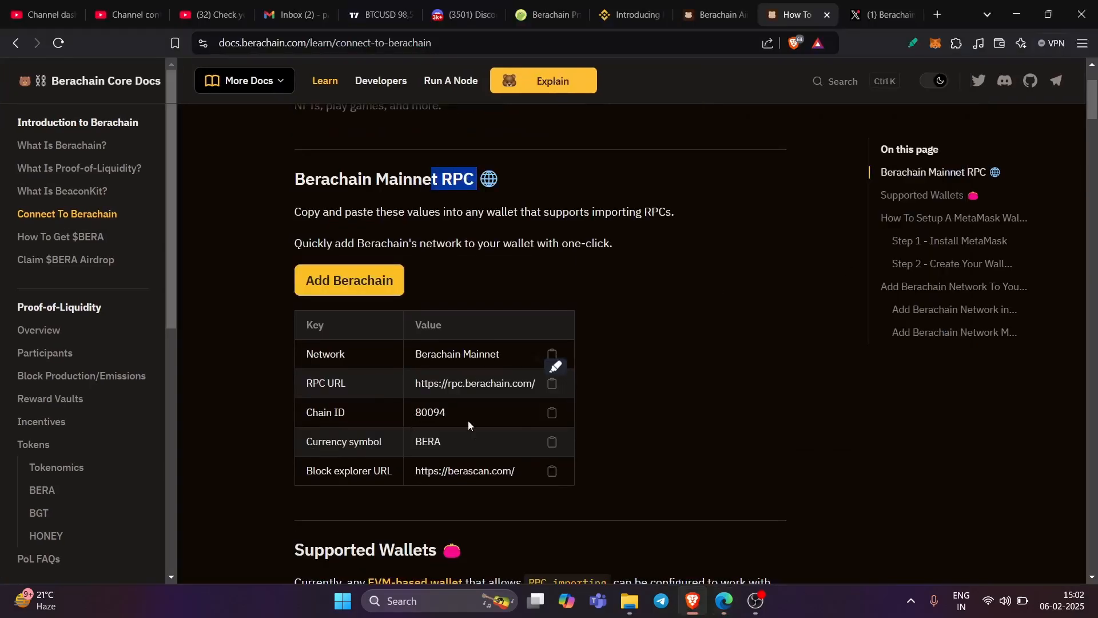
click(348, 280)
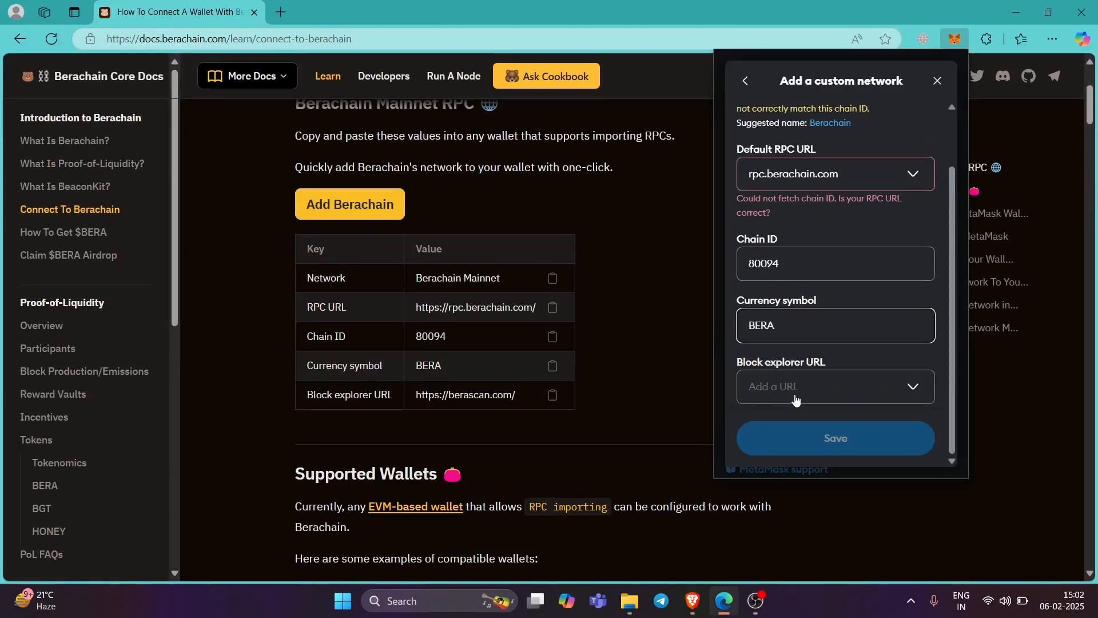
click(936, 80)
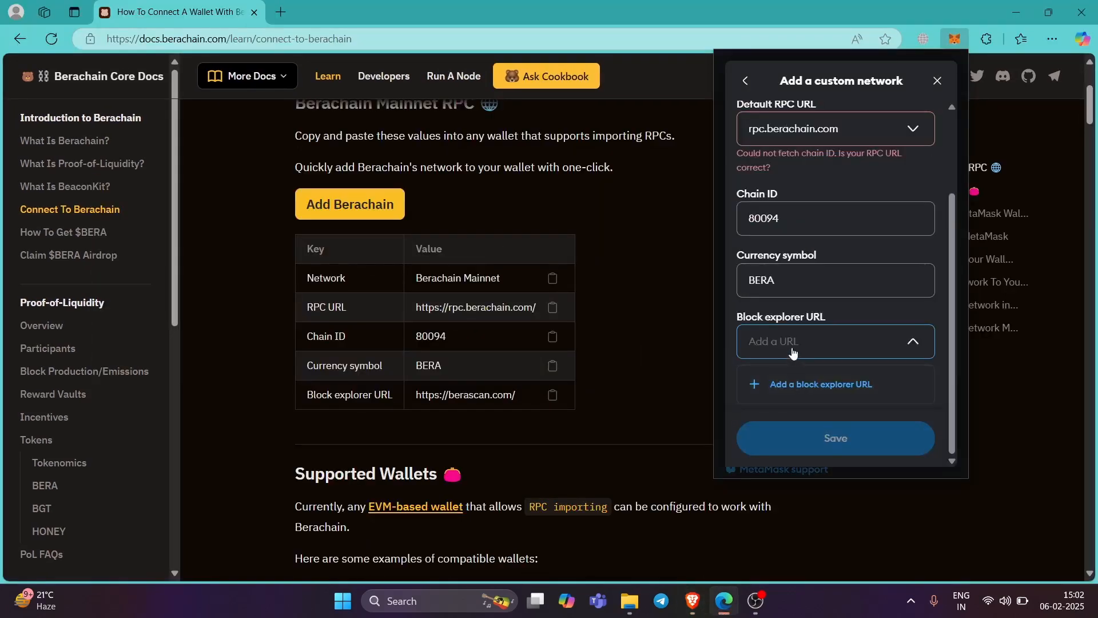
click(818, 383)
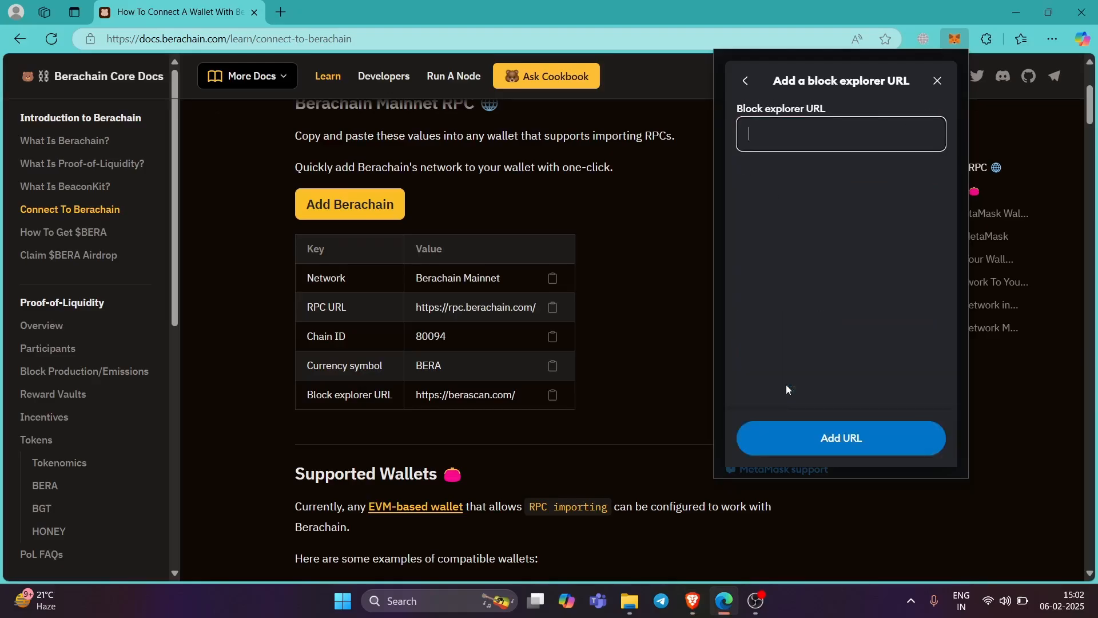
Select the Block explorer URL field before returning to the Berachain docs
click(745, 81)
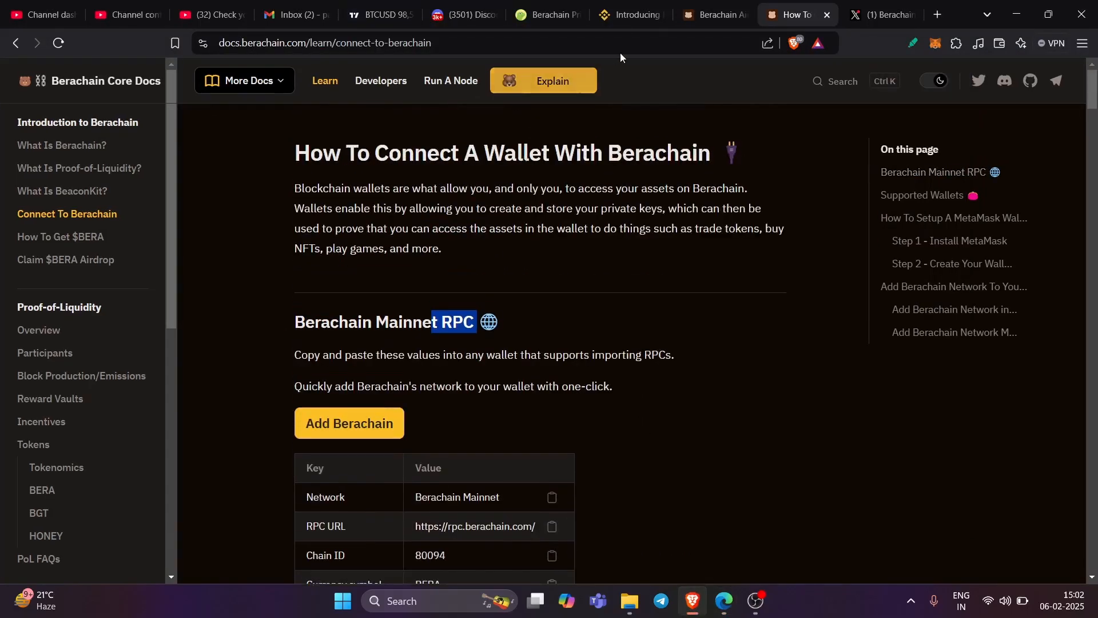
click(627, 14)
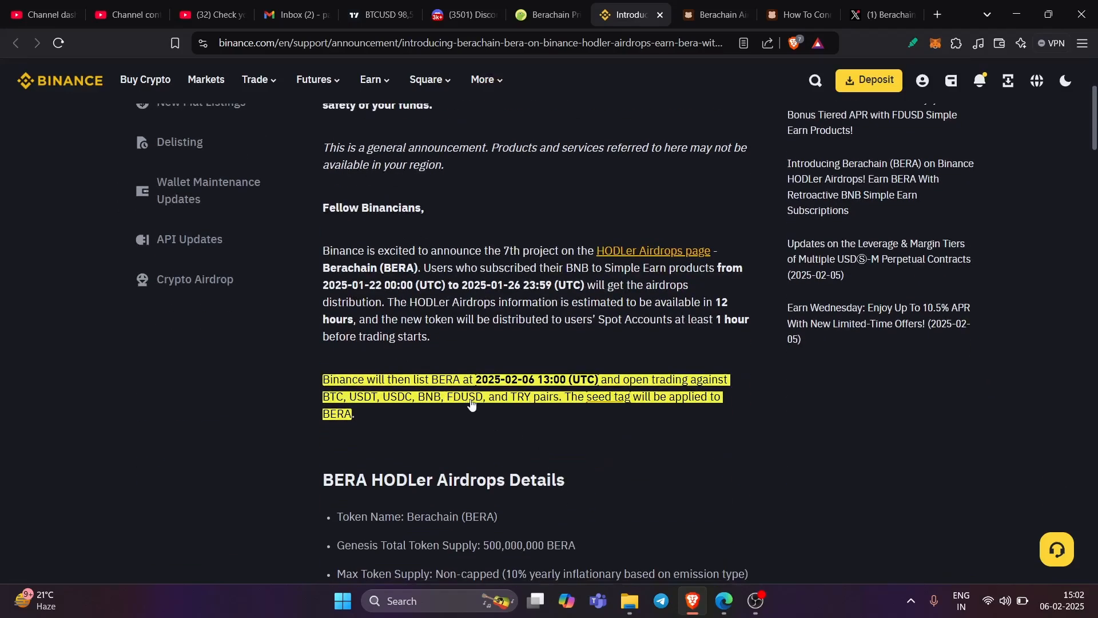
mouse_move(529, 390)
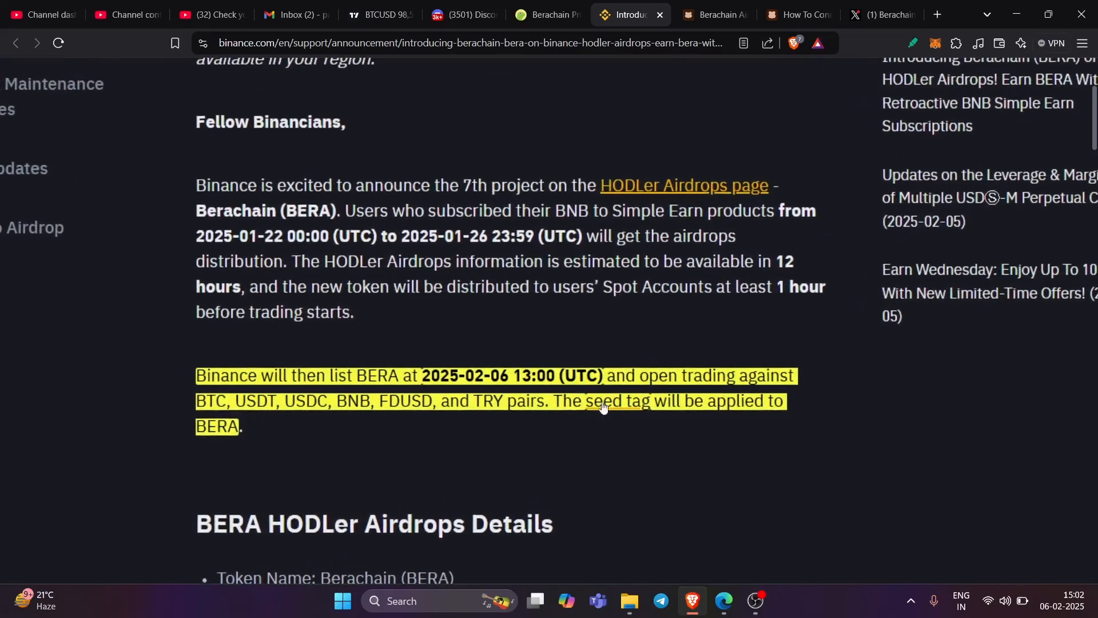
scroll(down, 3)
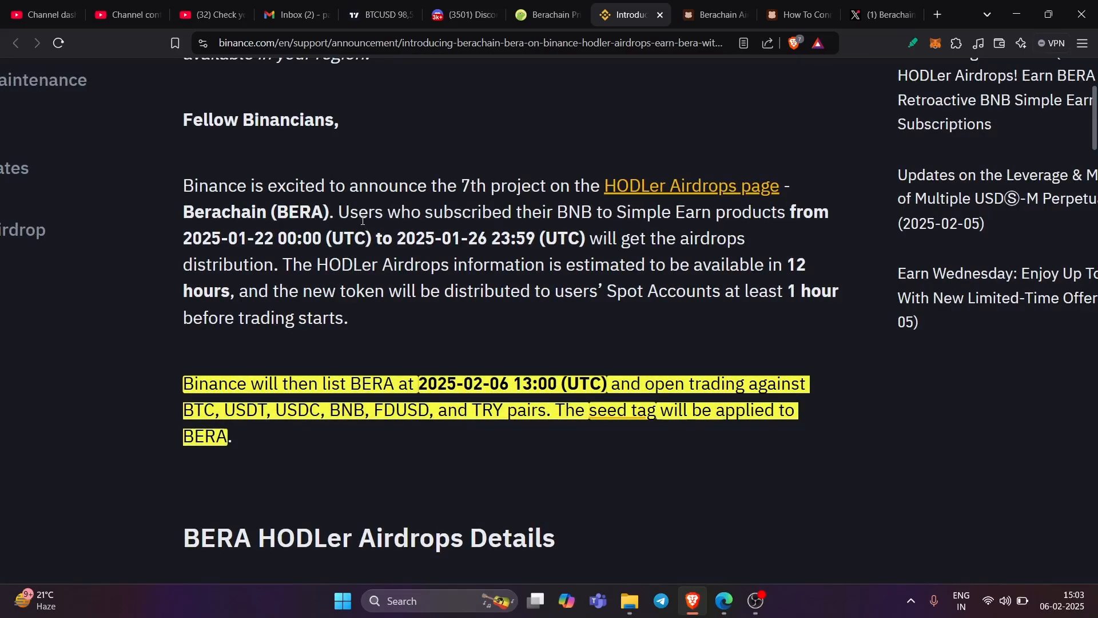
drag(430, 291, 543, 290)
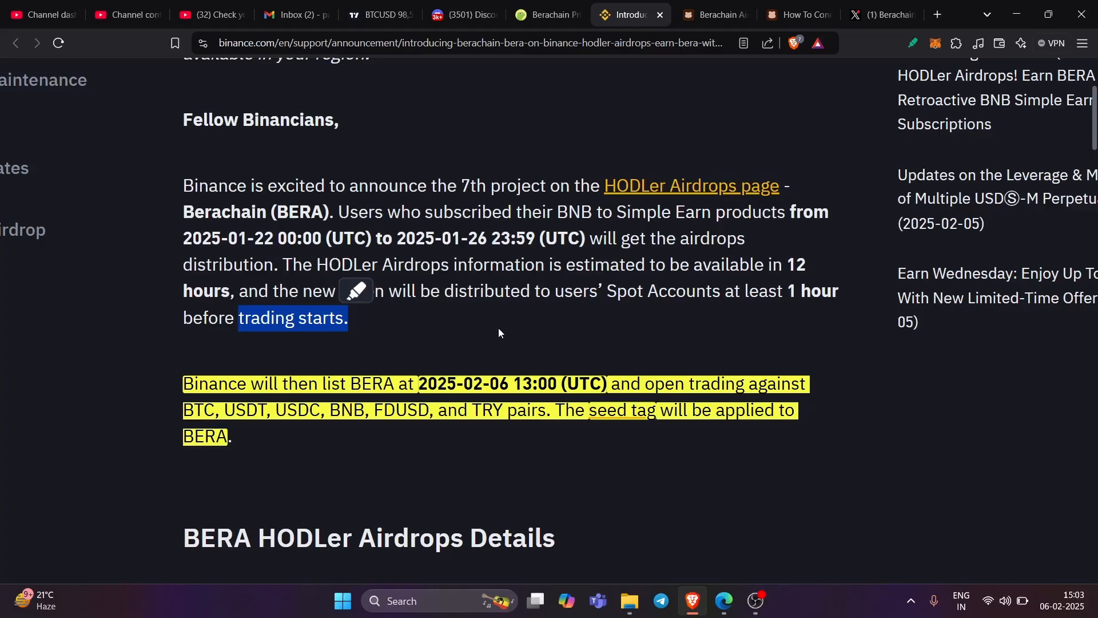
mouse_move(535, 391)
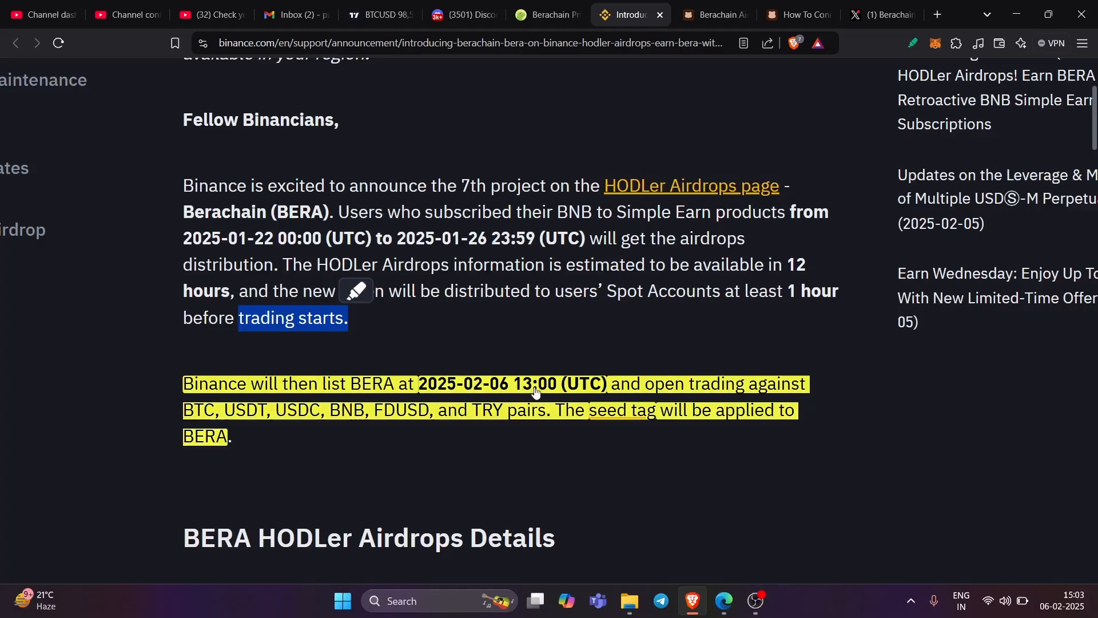
mouse_move(559, 404)
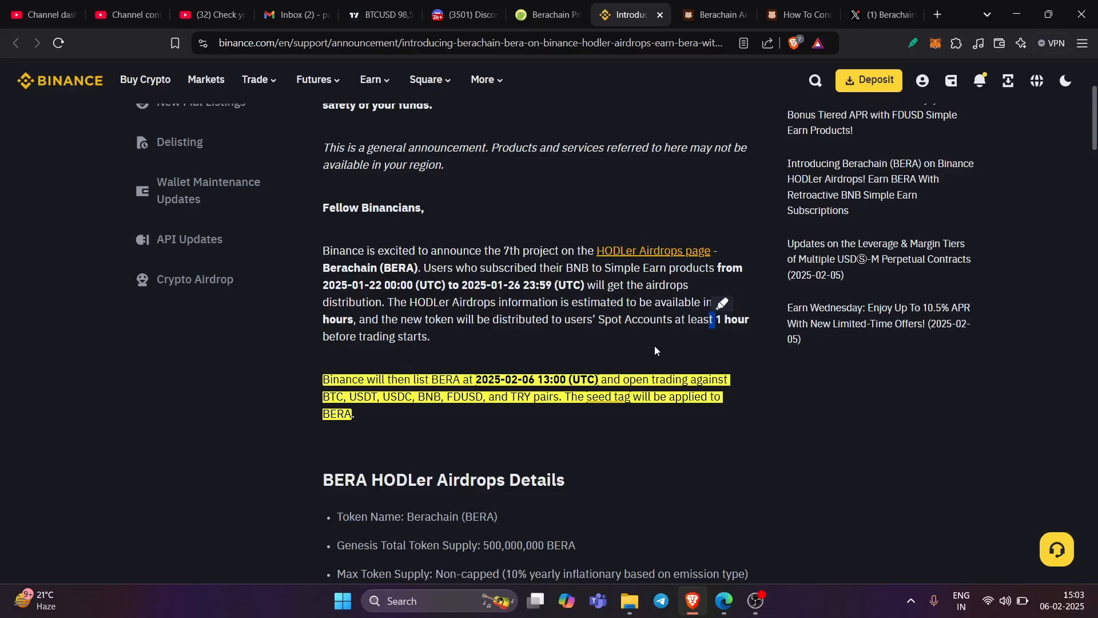
mouse_move(634, 343)
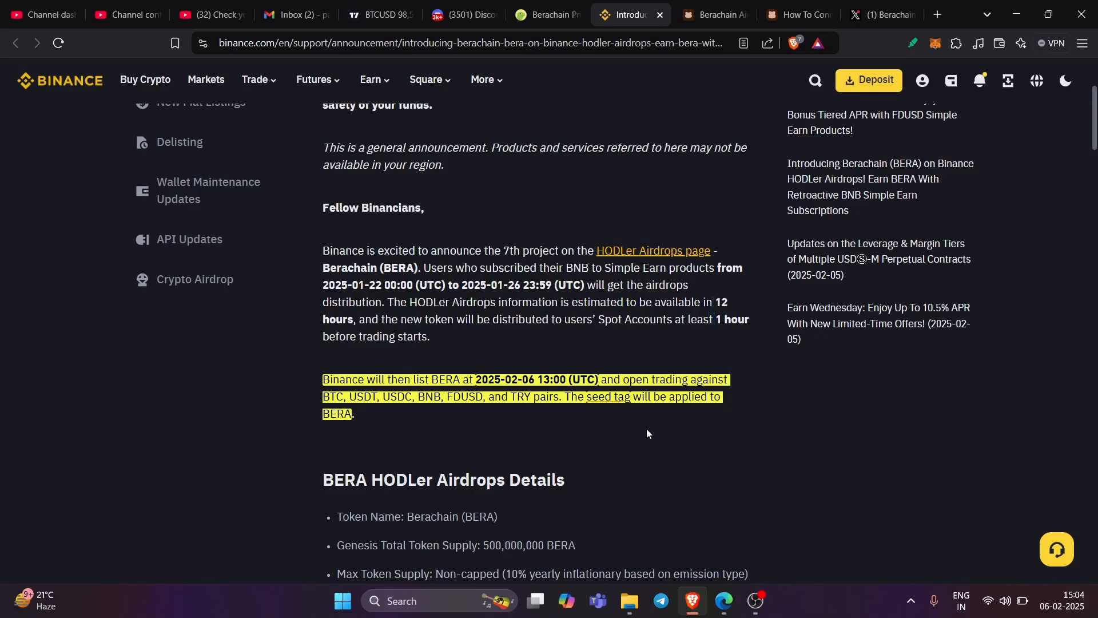
mouse_move(742, 18)
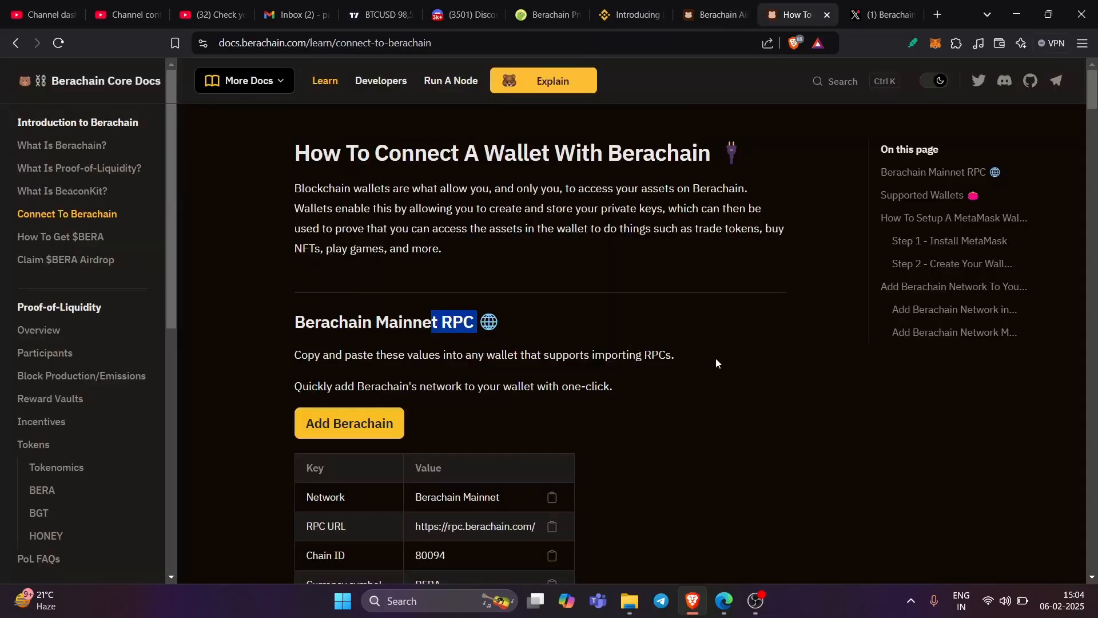
Read the docs' network values, supported wallets and MetaMask steps, then view Berachain Foundation on X
scroll(down, 3)
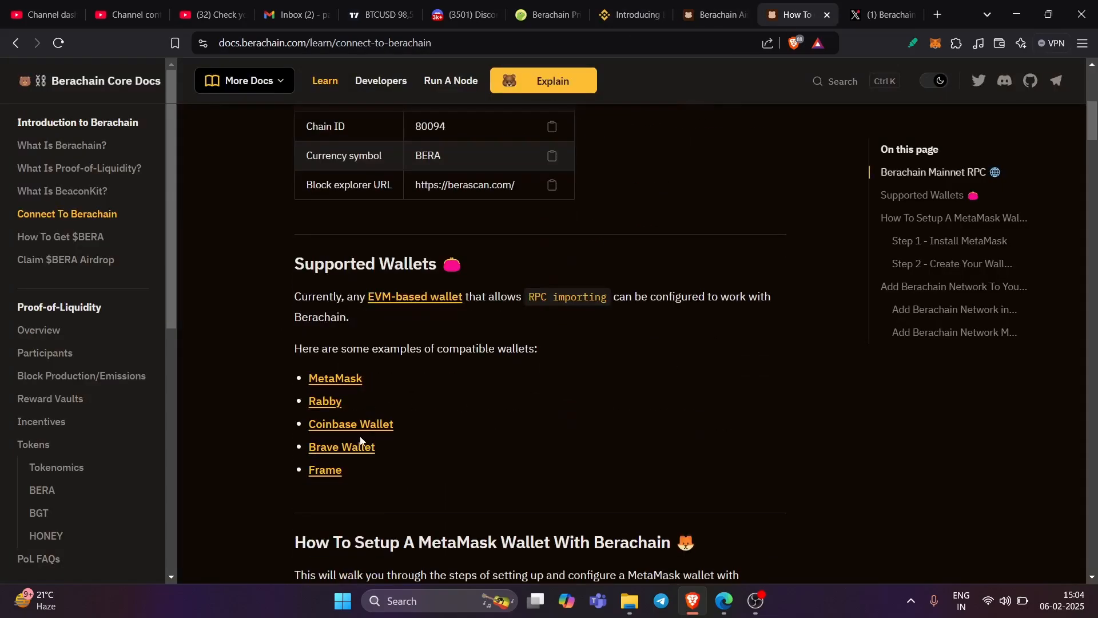
scroll(down, 3)
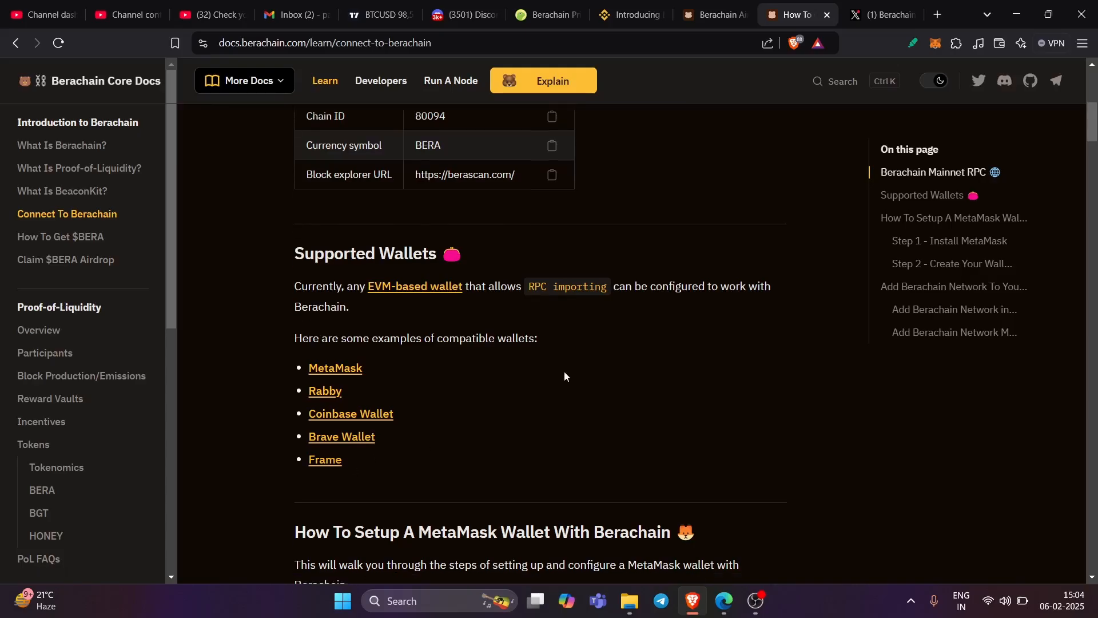
scroll(down, 3)
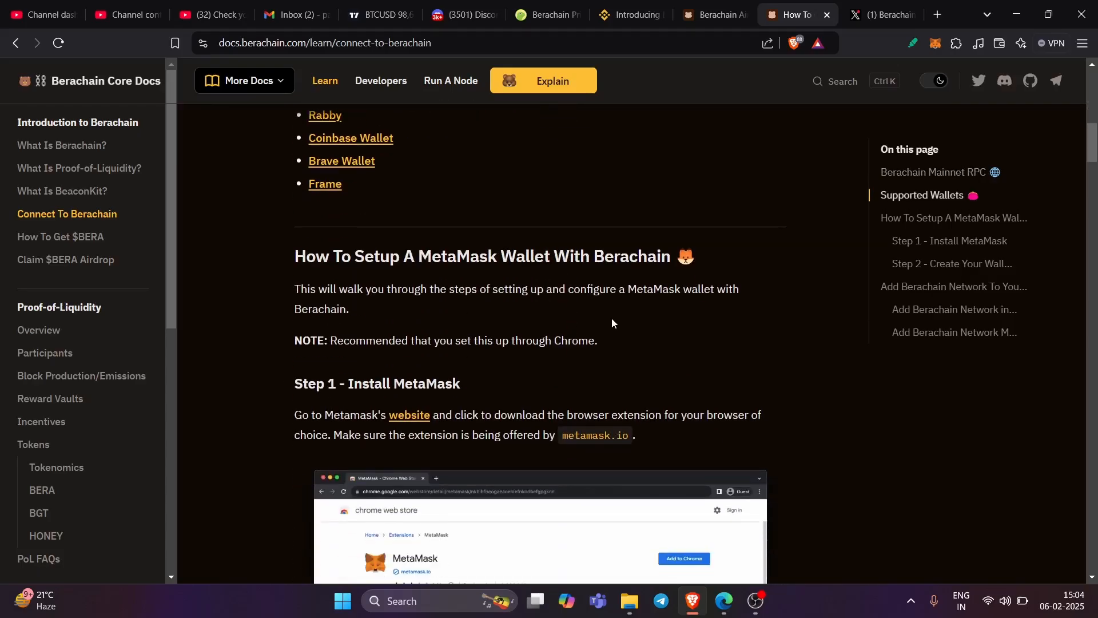
scroll(down, 3)
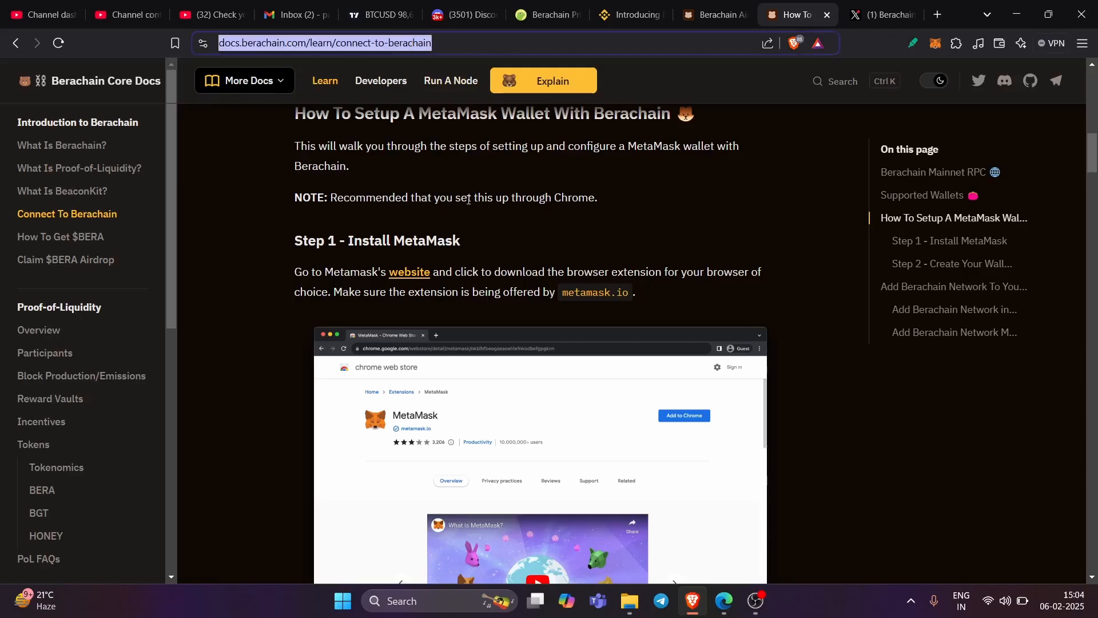
scroll(down, 3)
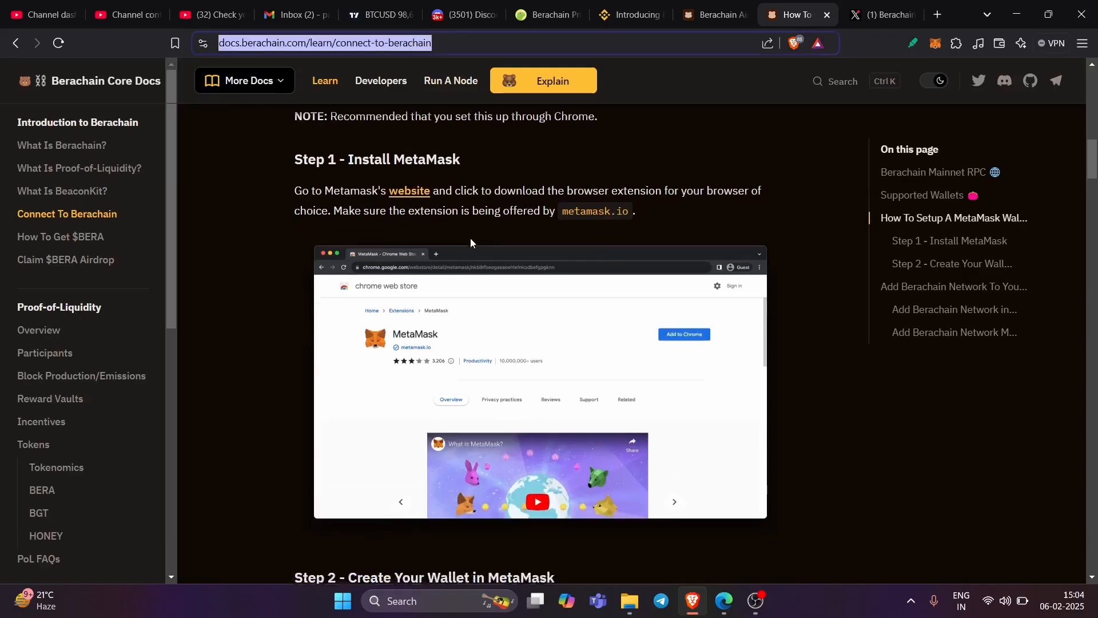
scroll(down, 3)
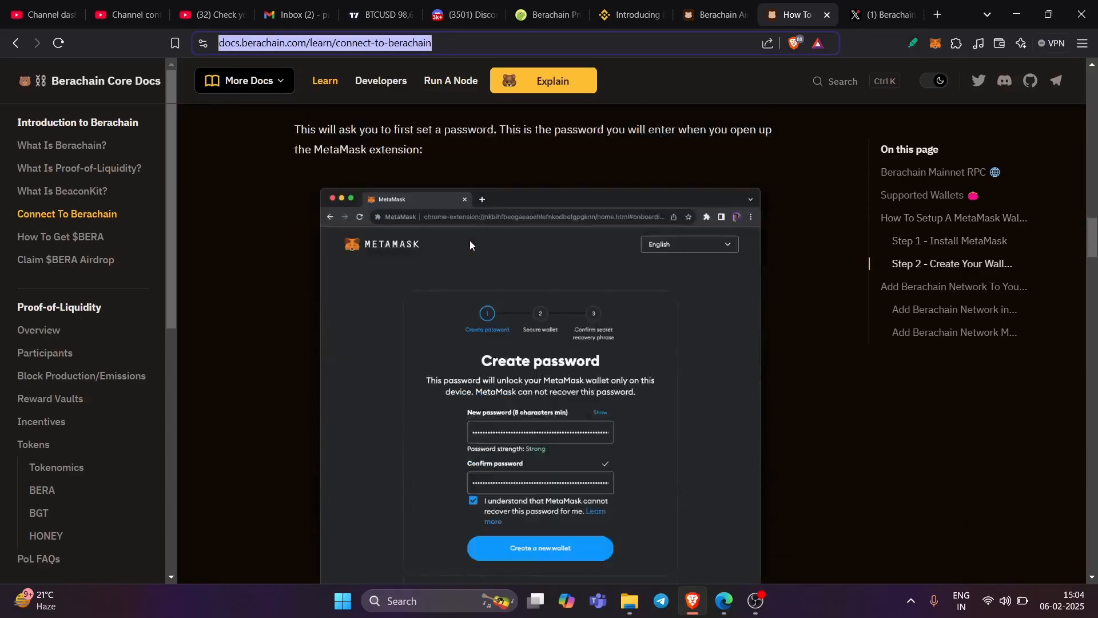
scroll(down, 3)
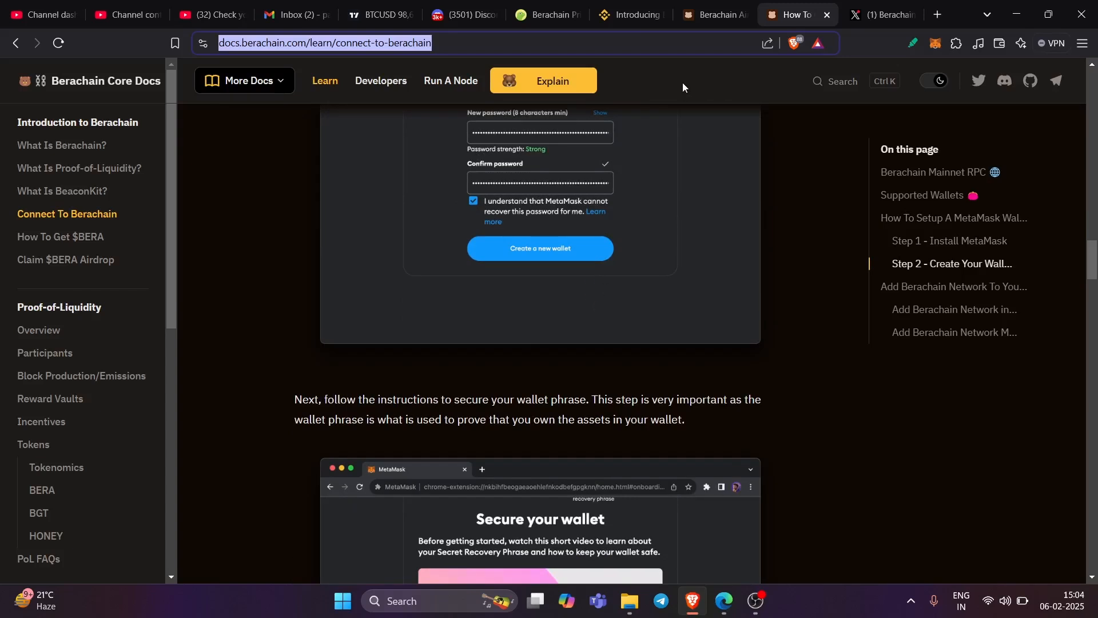
mouse_move(785, 253)
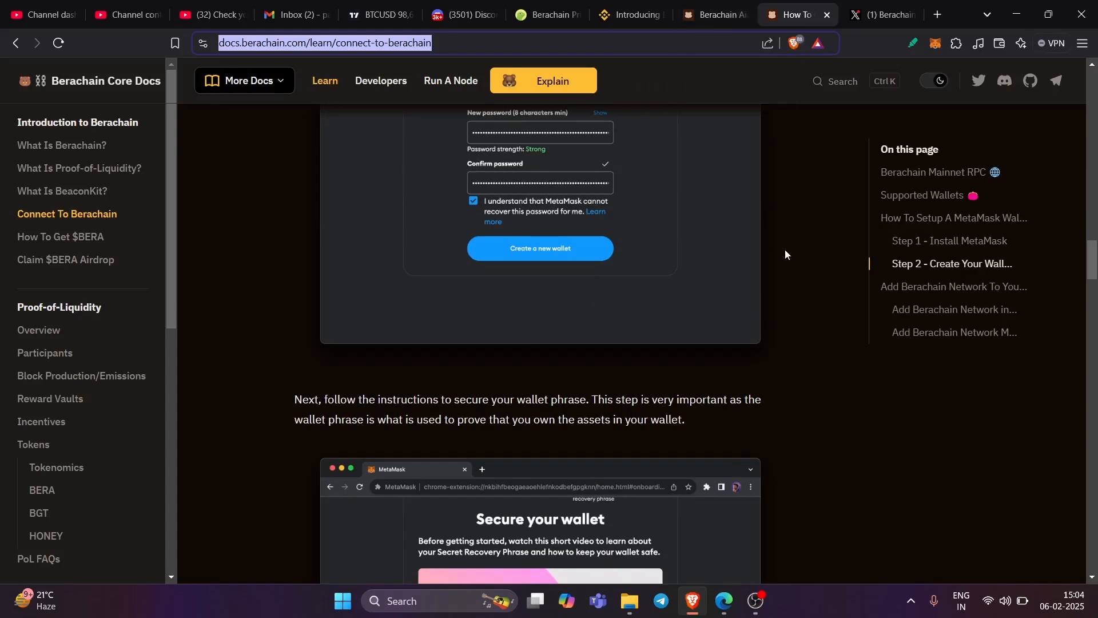
mouse_move(812, 293)
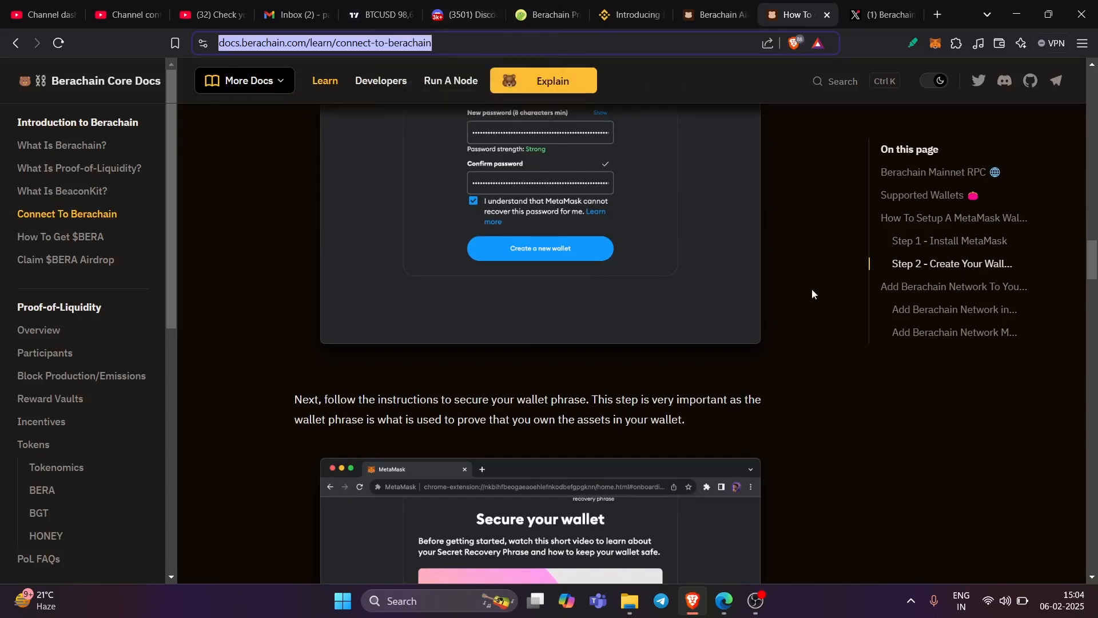
mouse_move(584, 217)
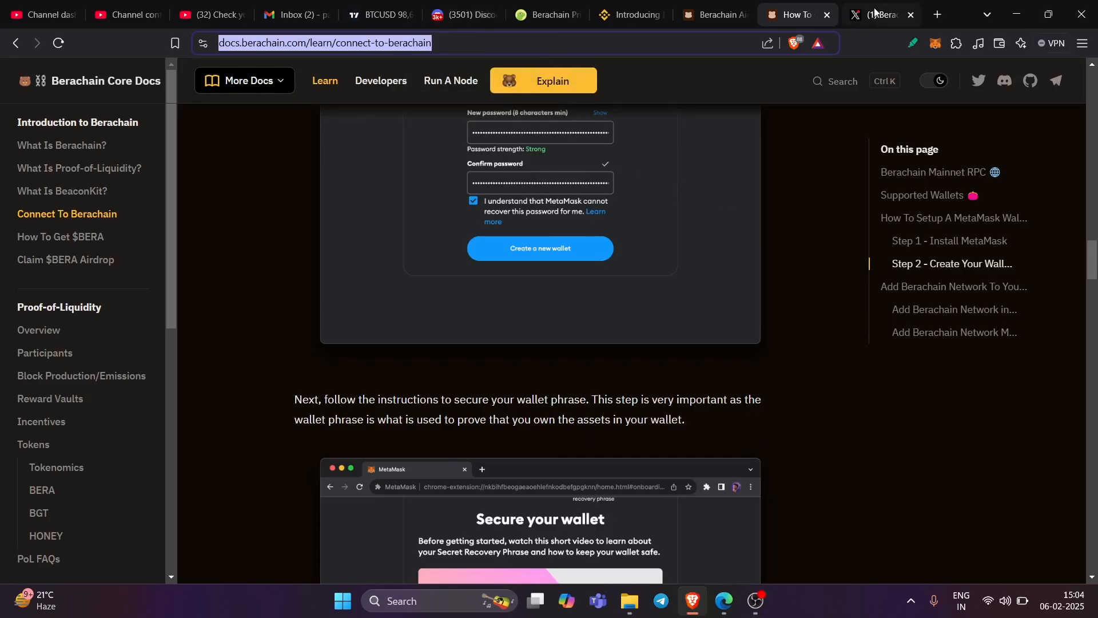
click(875, 13)
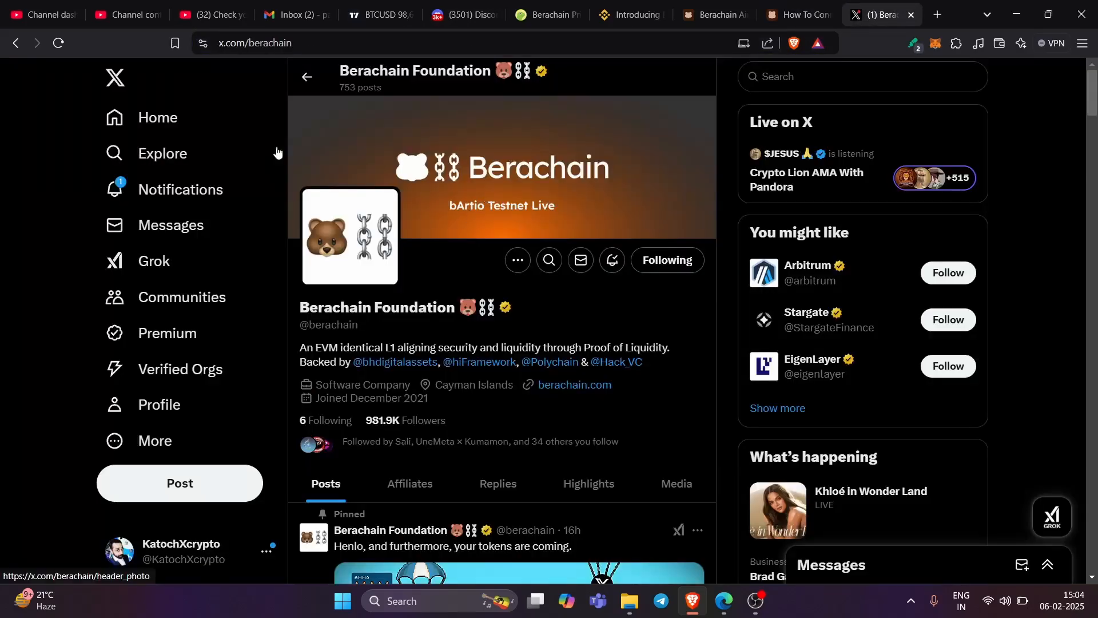
Open the KatochXcrypto profile on X and scroll through its BERA airdrop allocation posts
click(159, 404)
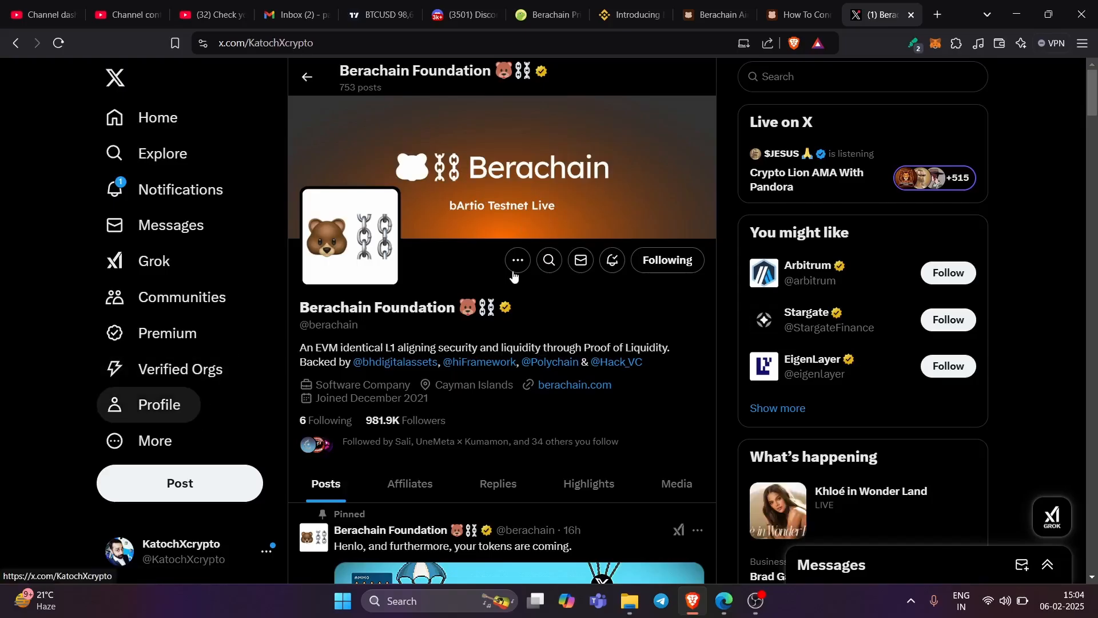
click(160, 404)
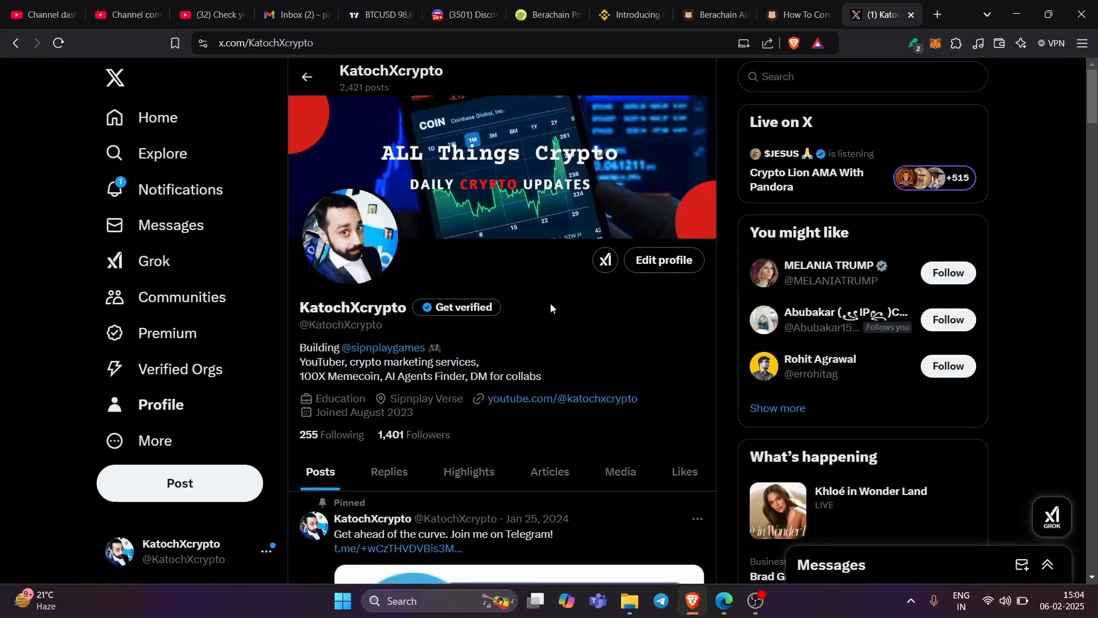
scroll(down, 3)
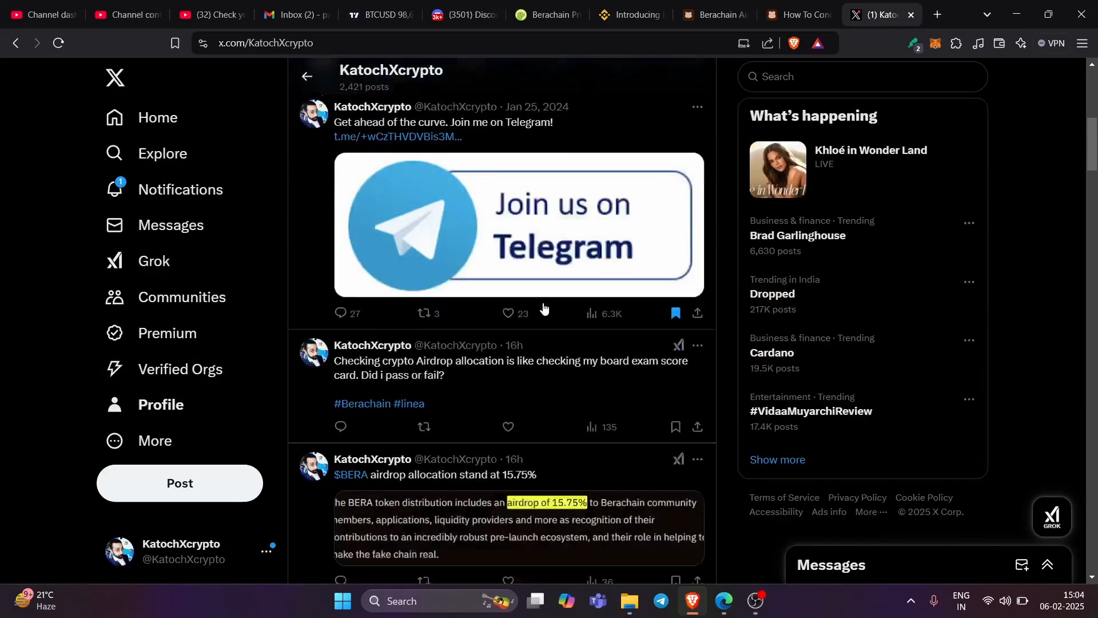
scroll(down, 3)
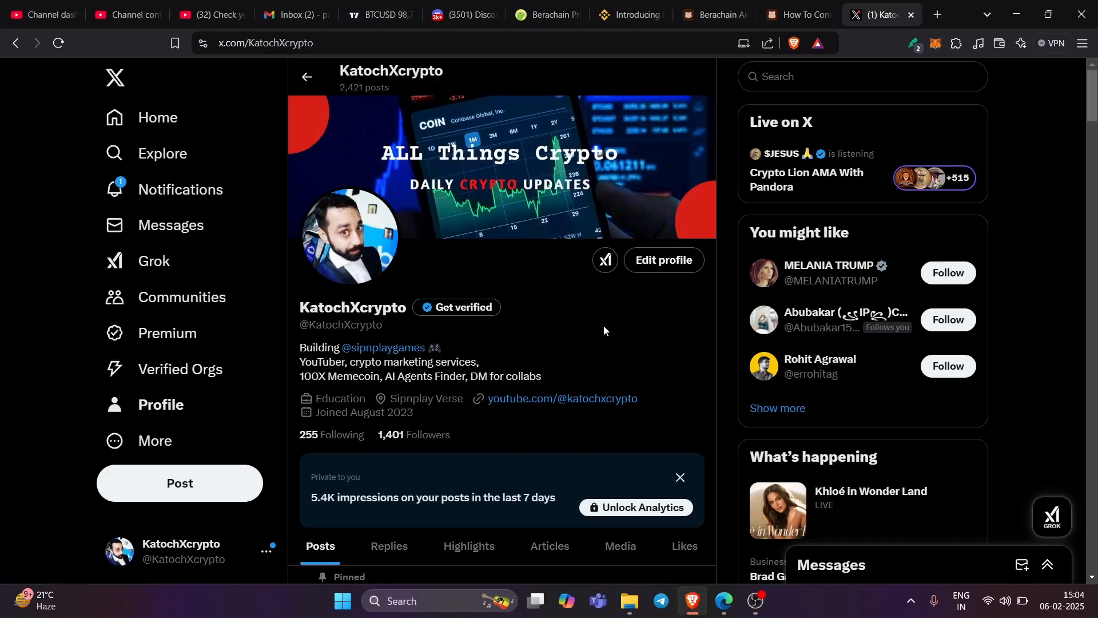
mouse_move(642, 344)
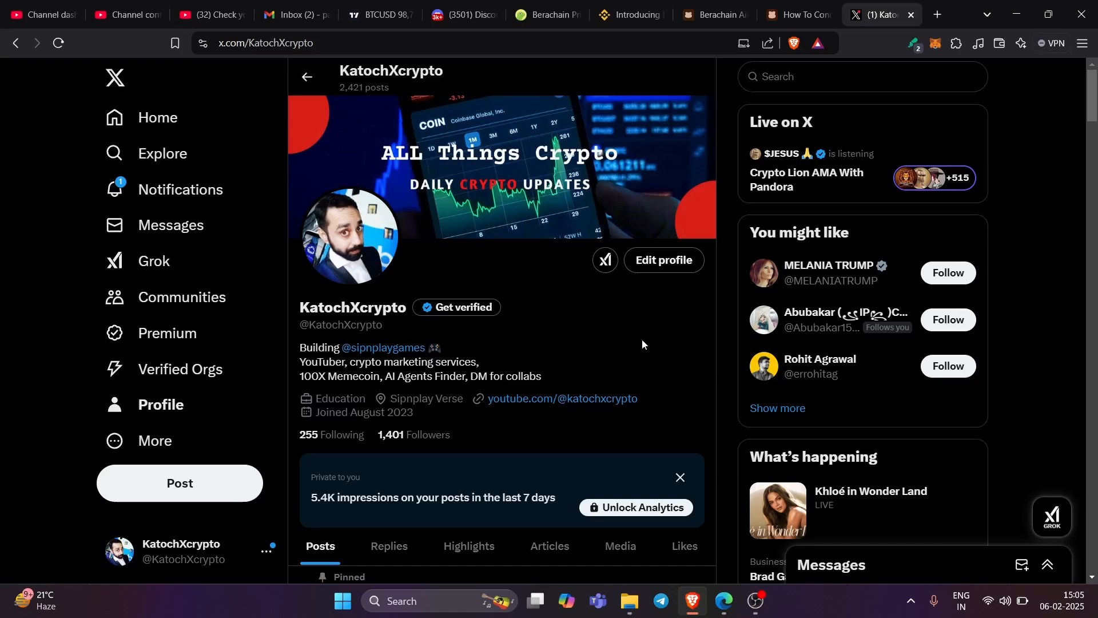
mouse_move(620, 343)
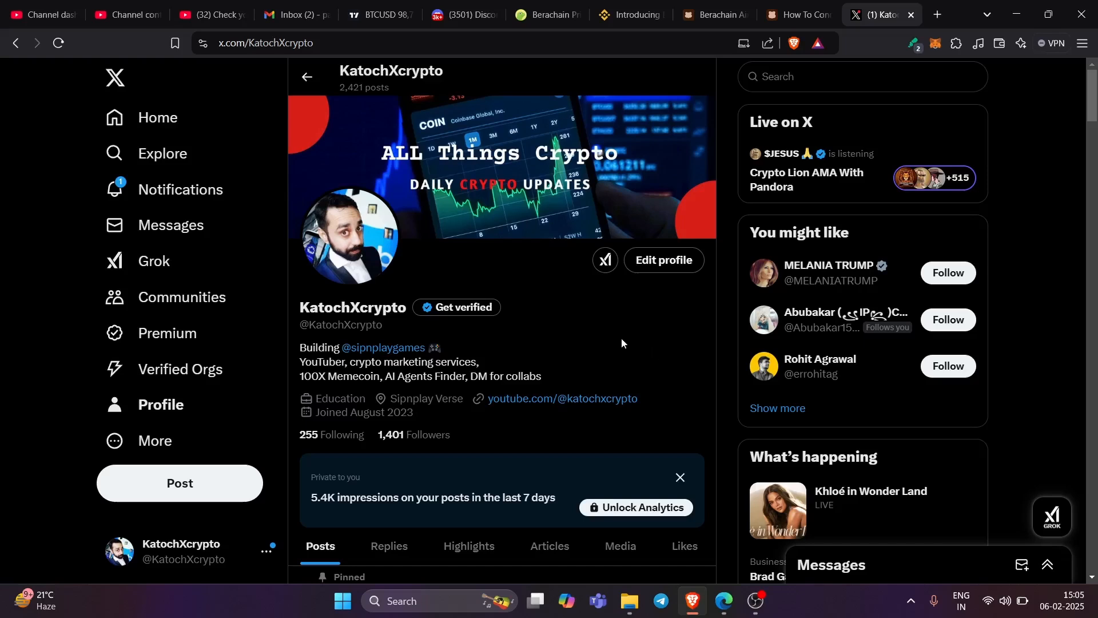